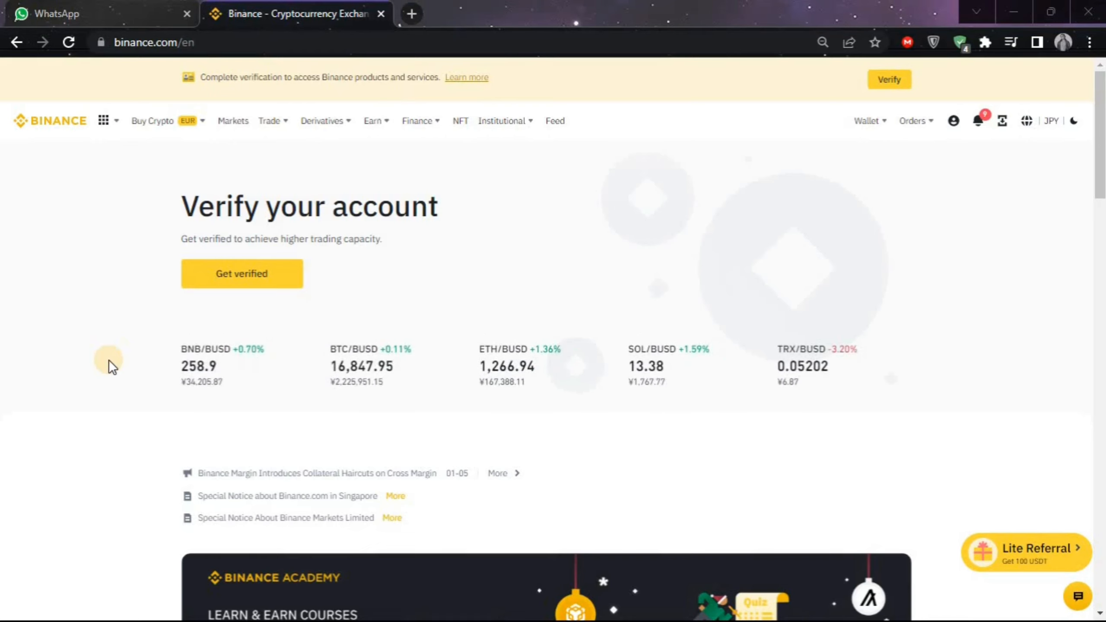
{"action": "mouse_move", "coordinate": [127, 14]}
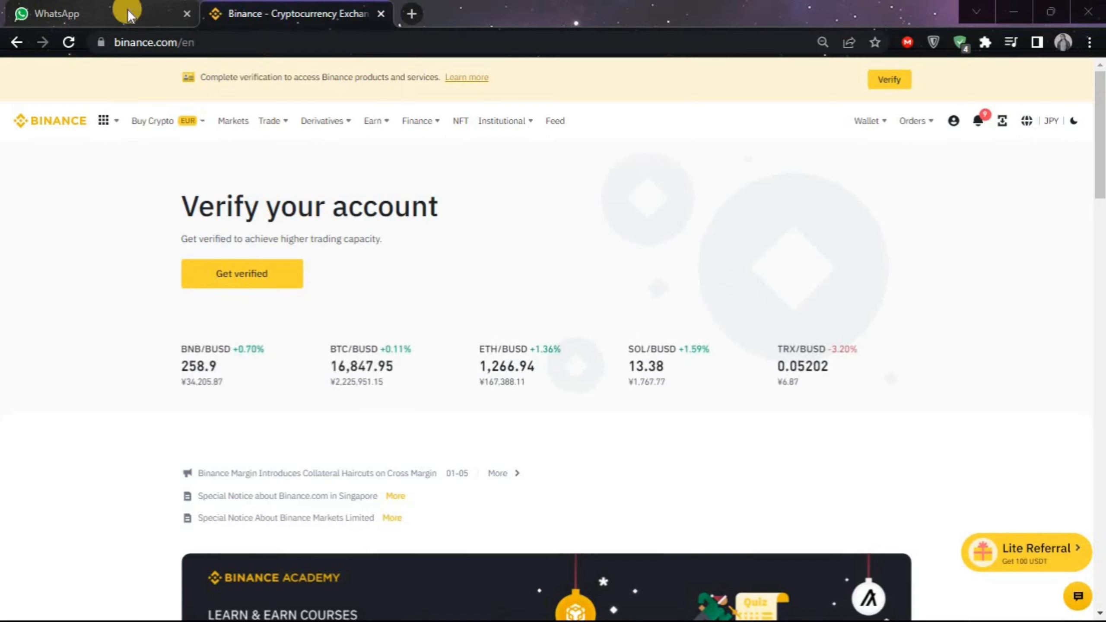
{"action": "mouse_move", "coordinate": [824, 125]}
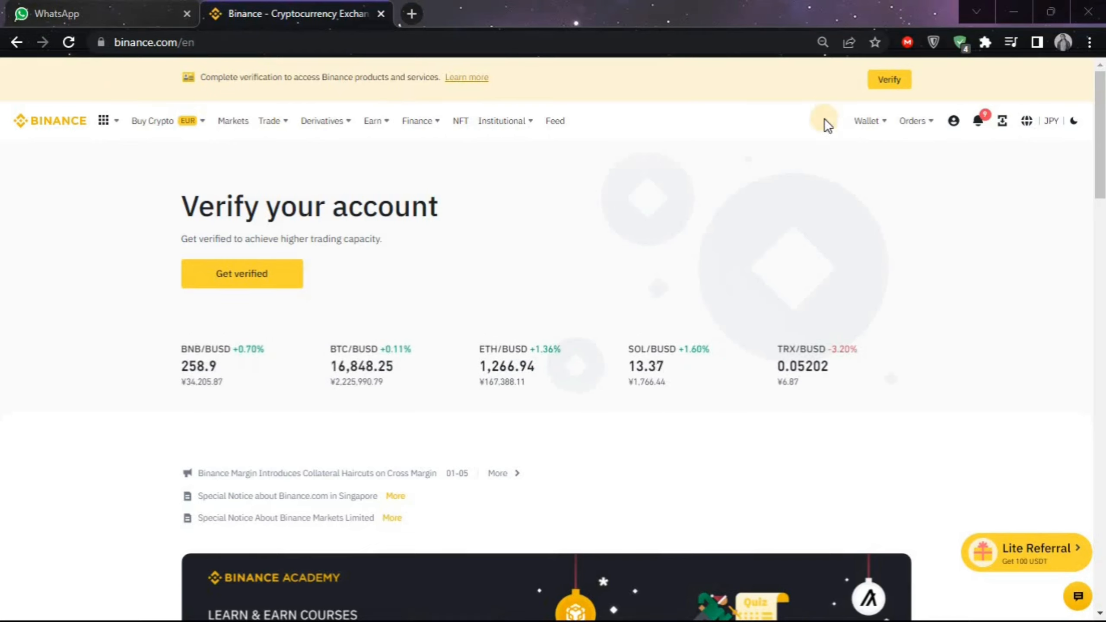
{"action": "mouse_move", "coordinate": [815, 168]}
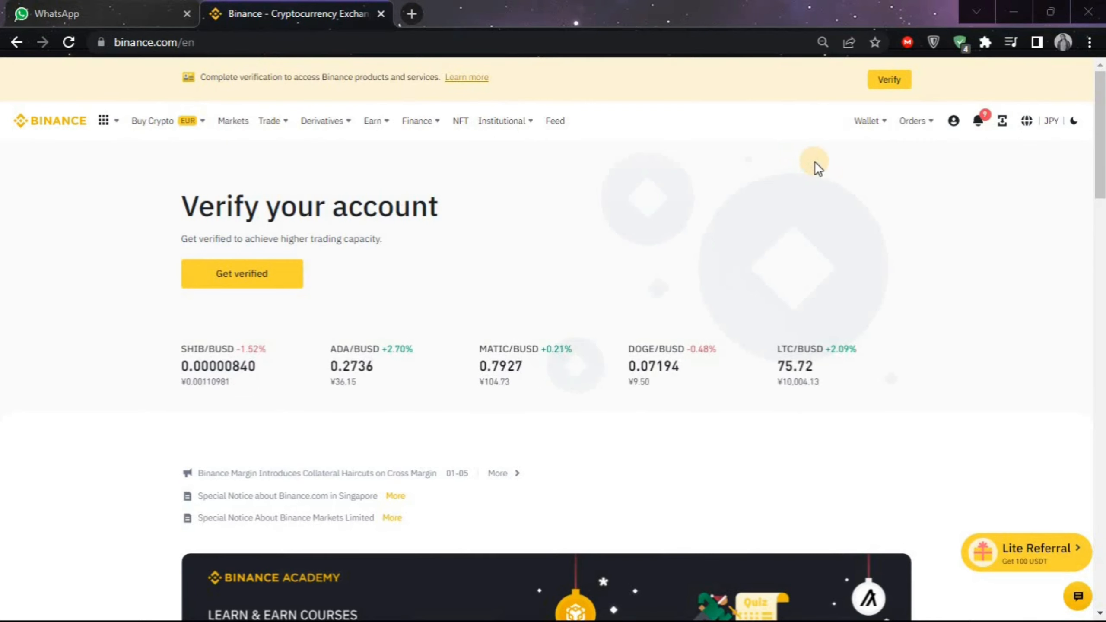
Go to the Fiat and Spot wallet from the Wallet menu
{"action": "left_click", "coordinate": [866, 121]}
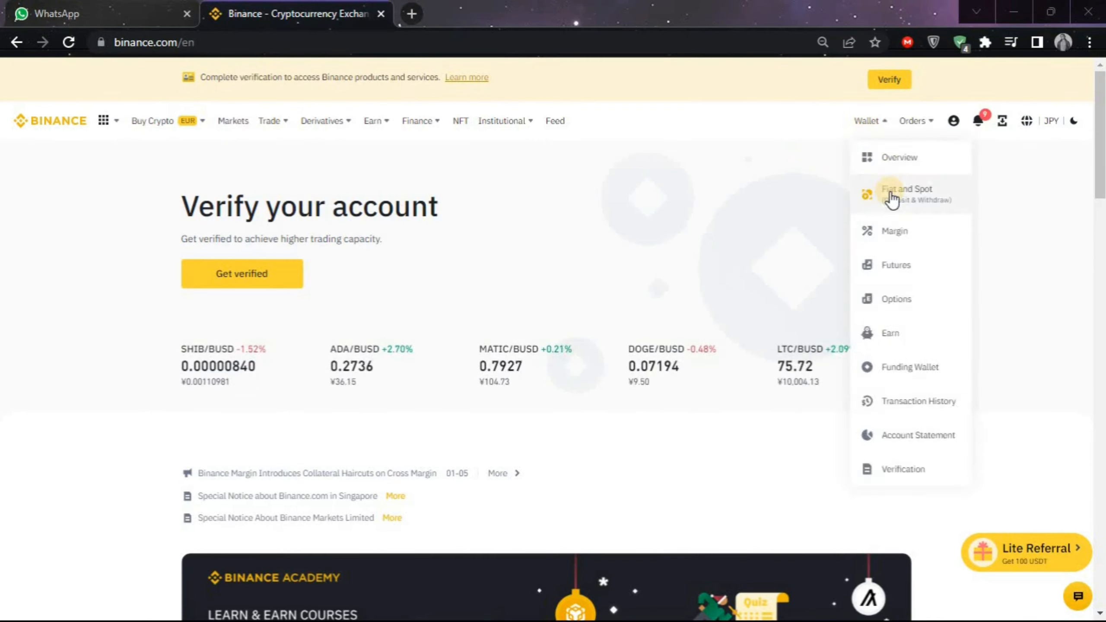
{"action": "left_click", "coordinate": [906, 193]}
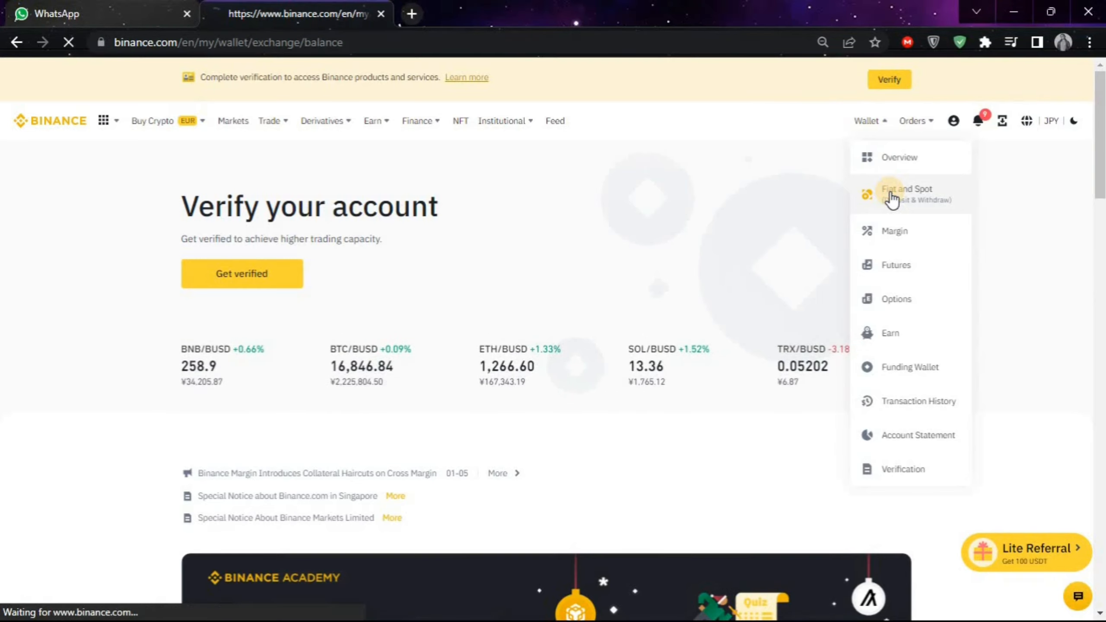
{"action": "left_click", "coordinate": [907, 193]}
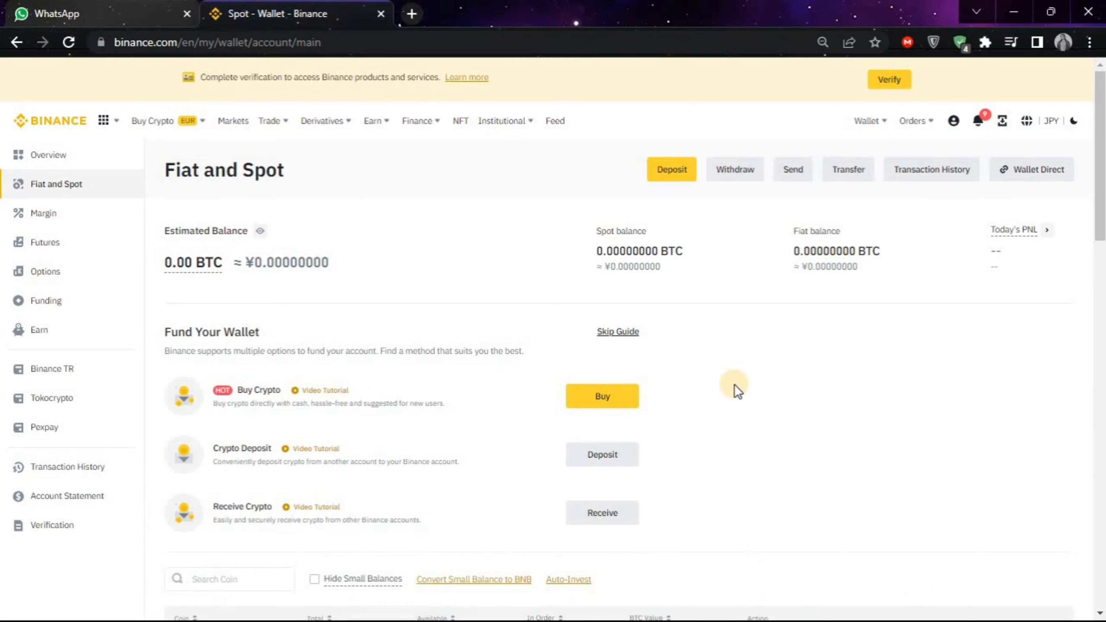
Filter the coin table to USDT and choose Convert on its row
{"action": "scroll", "scroll_direction": "down", "scroll_amount": 3}
{"action": "type", "text": "u"}
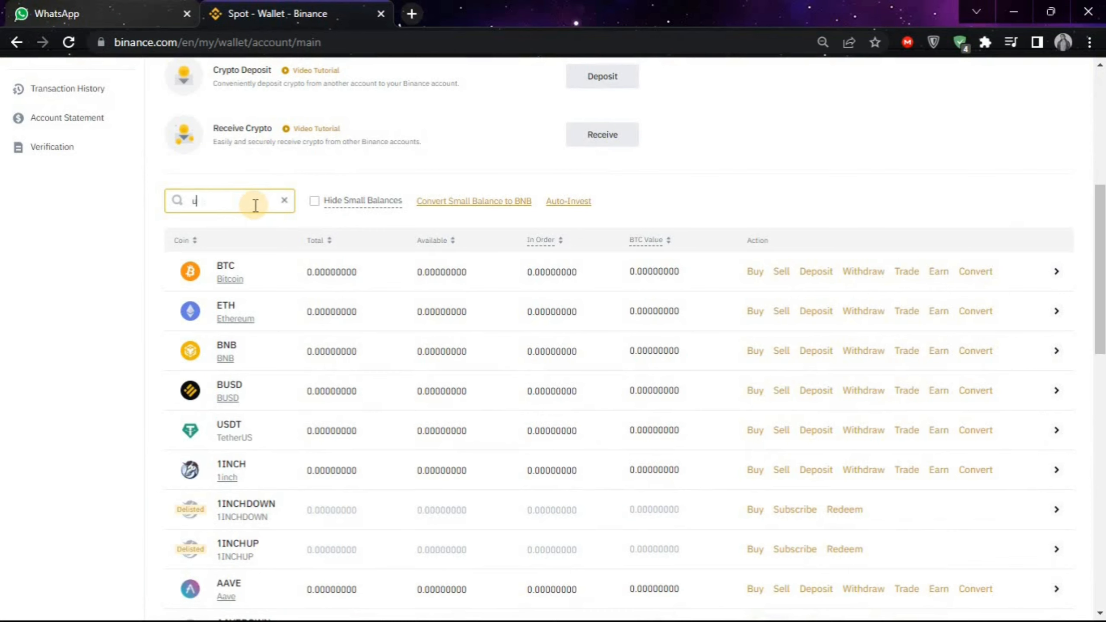
{"action": "type", "text": "sdt"}
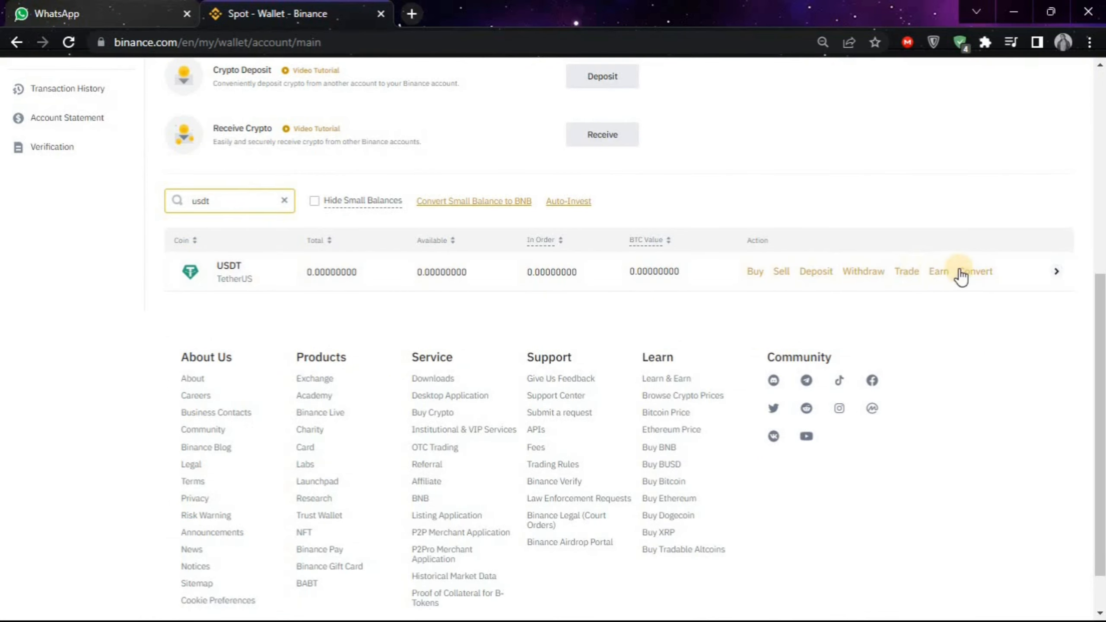
{"action": "left_click", "coordinate": [976, 271]}
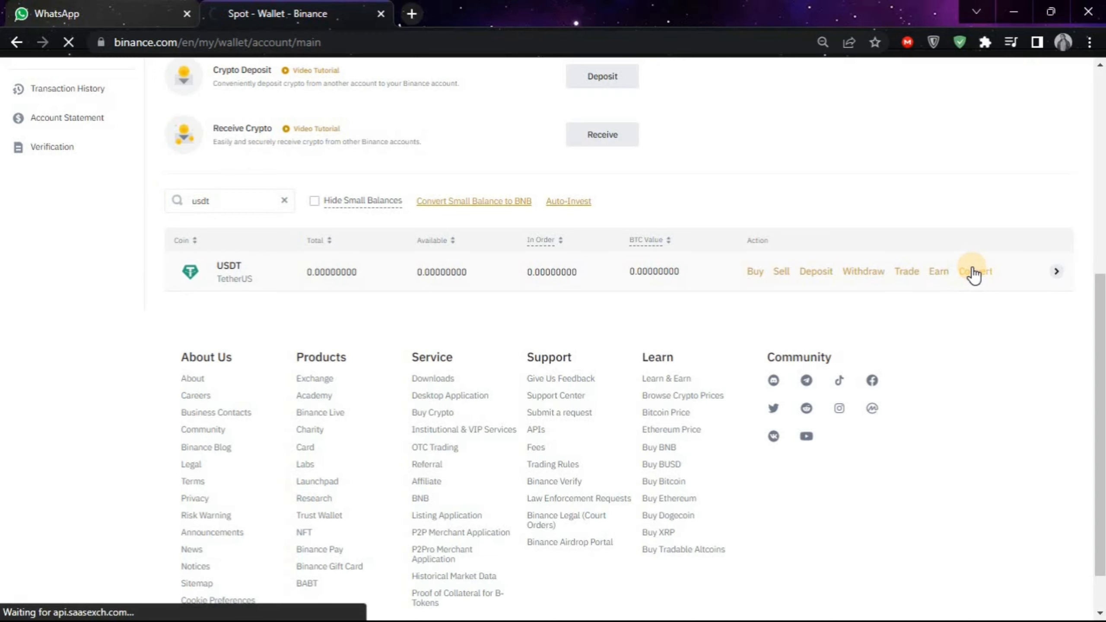
Load the Convert page with USDT as the source coin
{"action": "left_click", "coordinate": [975, 272]}
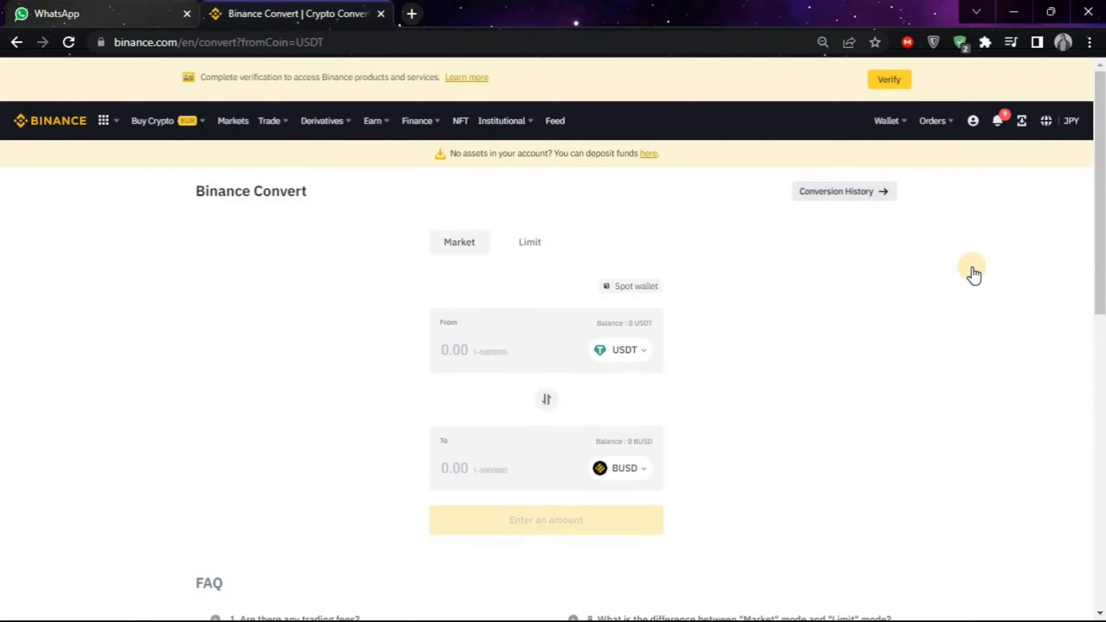
{"action": "mouse_move", "coordinate": [619, 468]}
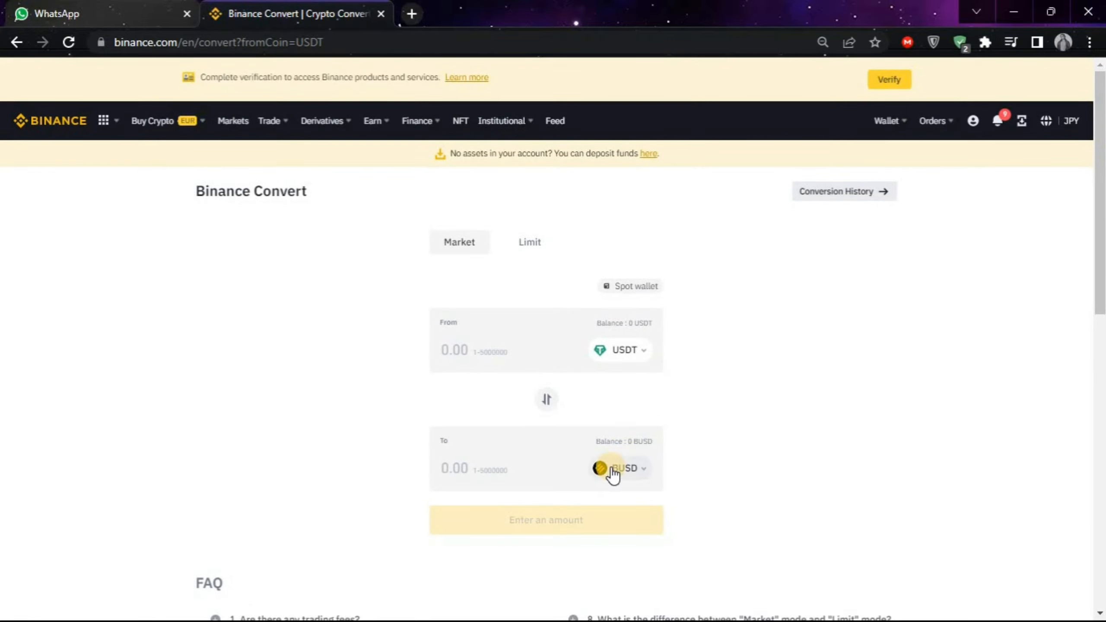
Change the target currency from BUSD to EUR via the currency search
{"action": "left_click", "coordinate": [622, 467]}
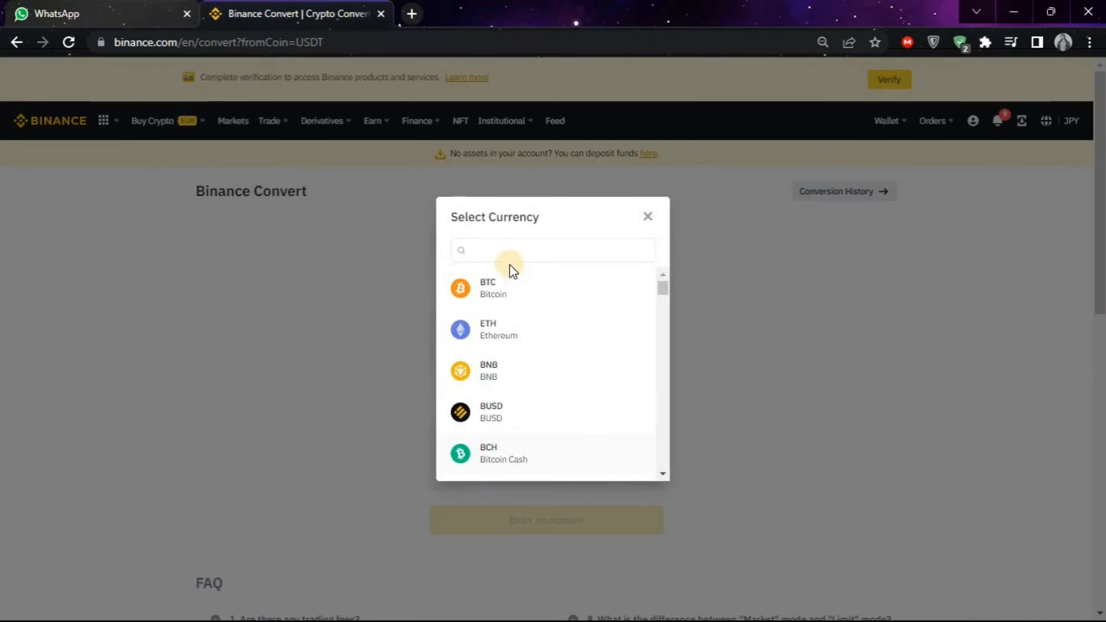
{"action": "type", "text": "e"}
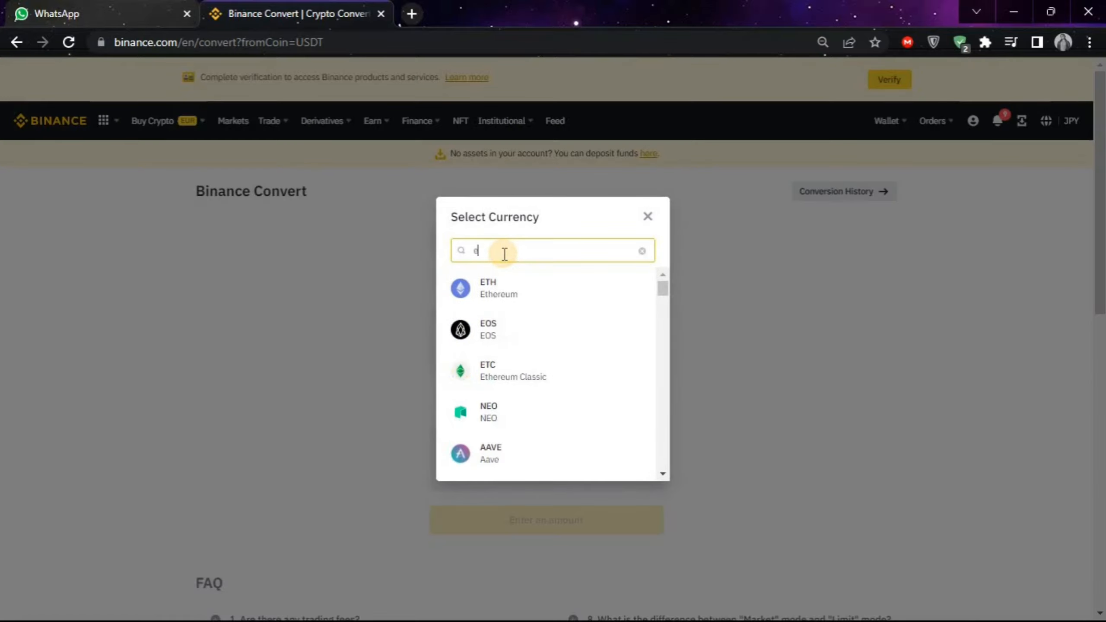
{"action": "type", "text": "ur"}
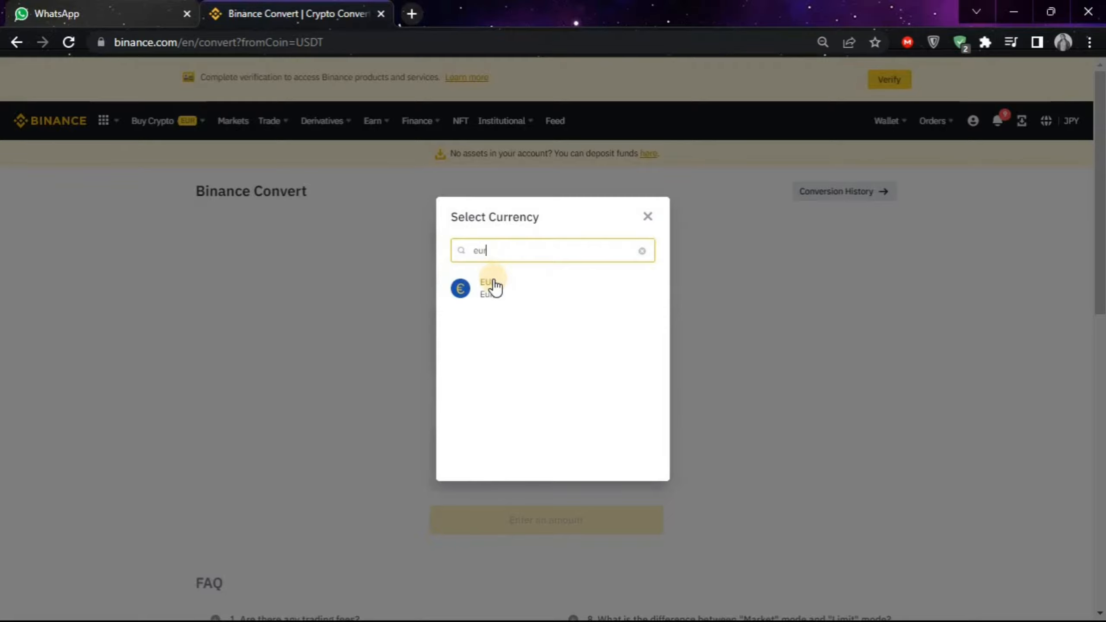
{"action": "left_click", "coordinate": [487, 288]}
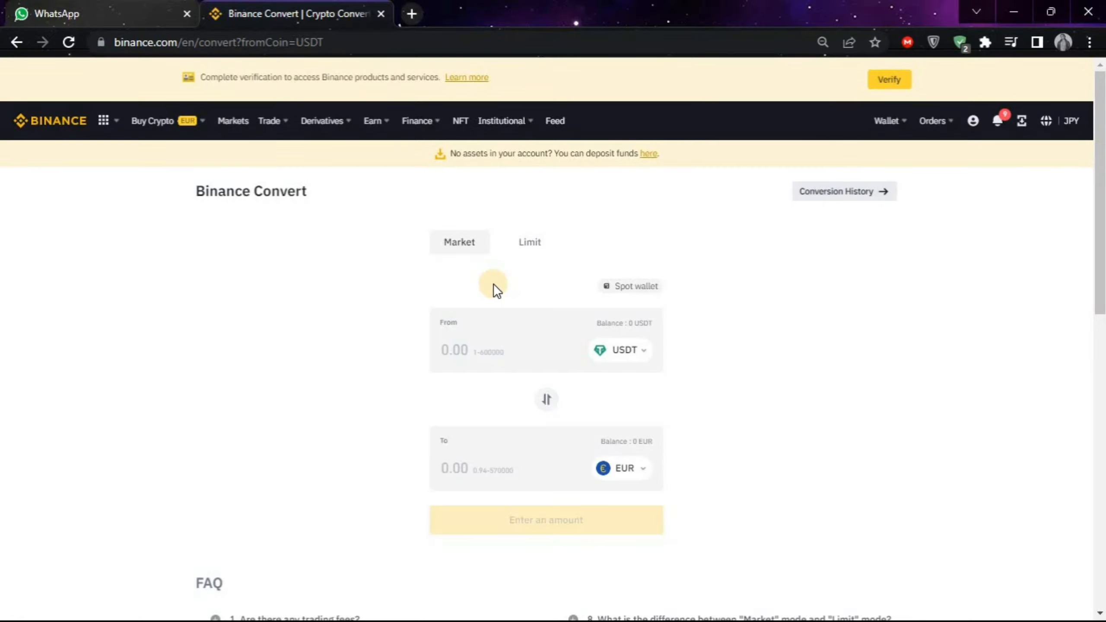
{"action": "mouse_move", "coordinate": [467, 344]}
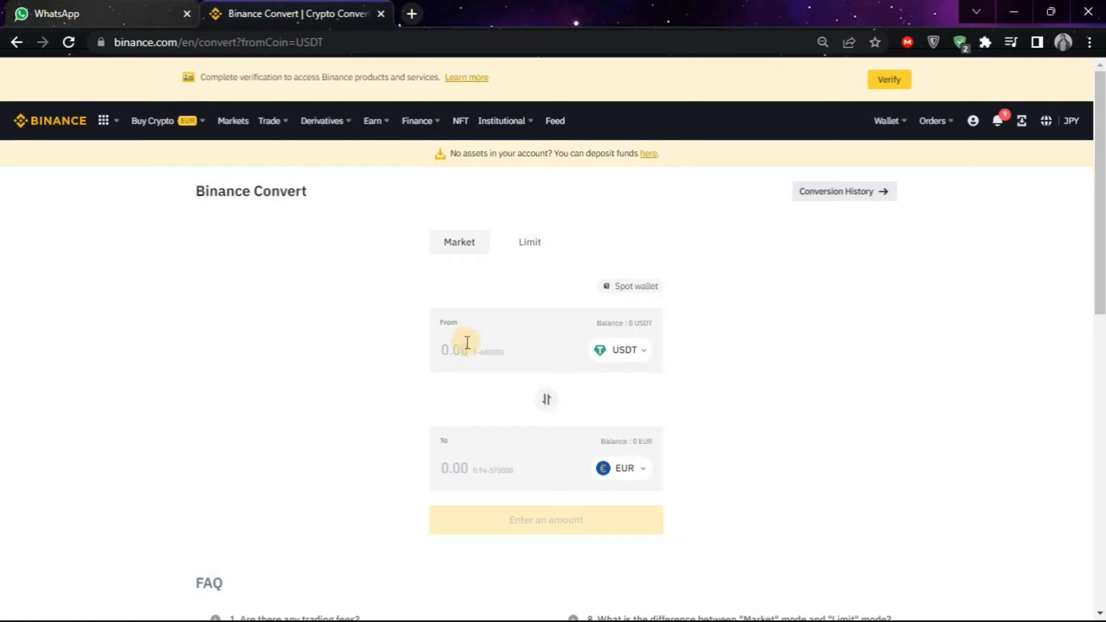
Enter 3 as the USDT amount to convert
{"action": "type", "text": "3"}
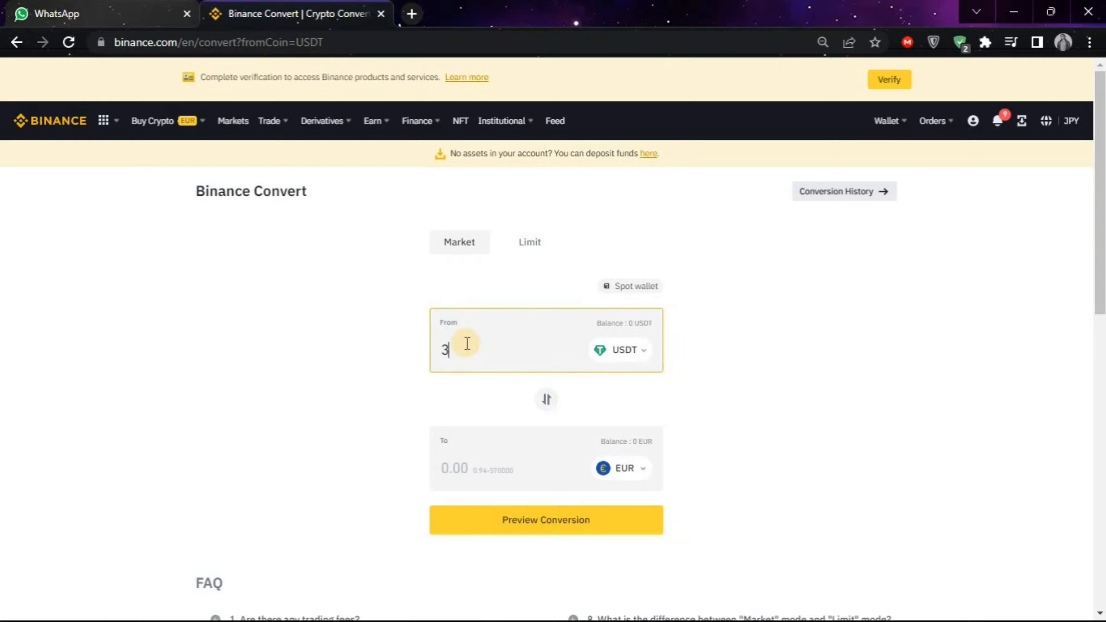
{"action": "mouse_move", "coordinate": [608, 536]}
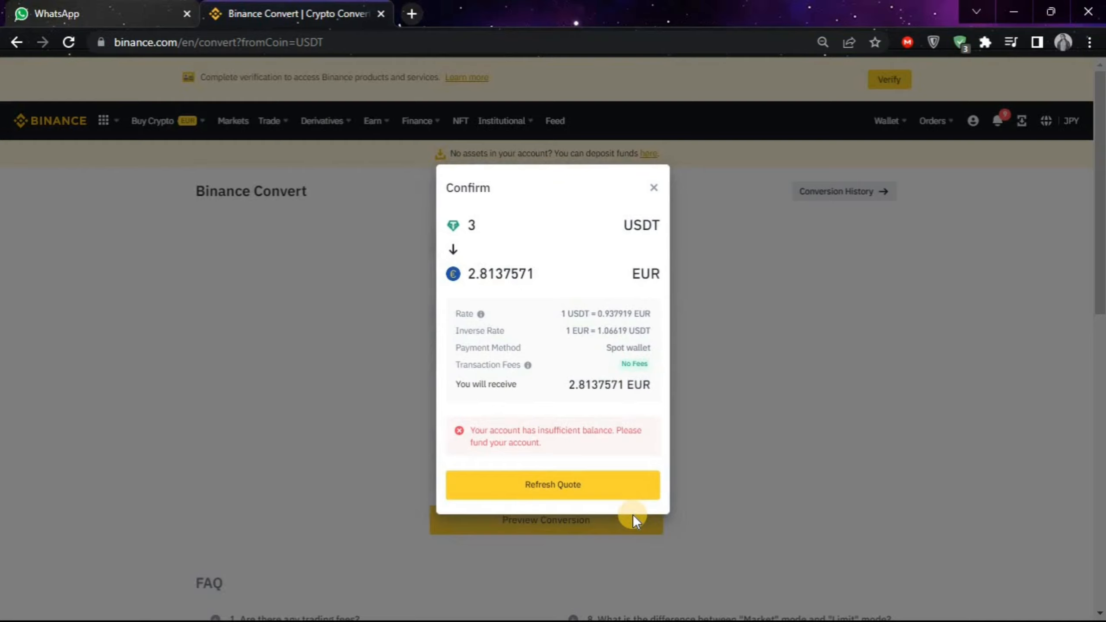
{"action": "mouse_move", "coordinate": [578, 452]}
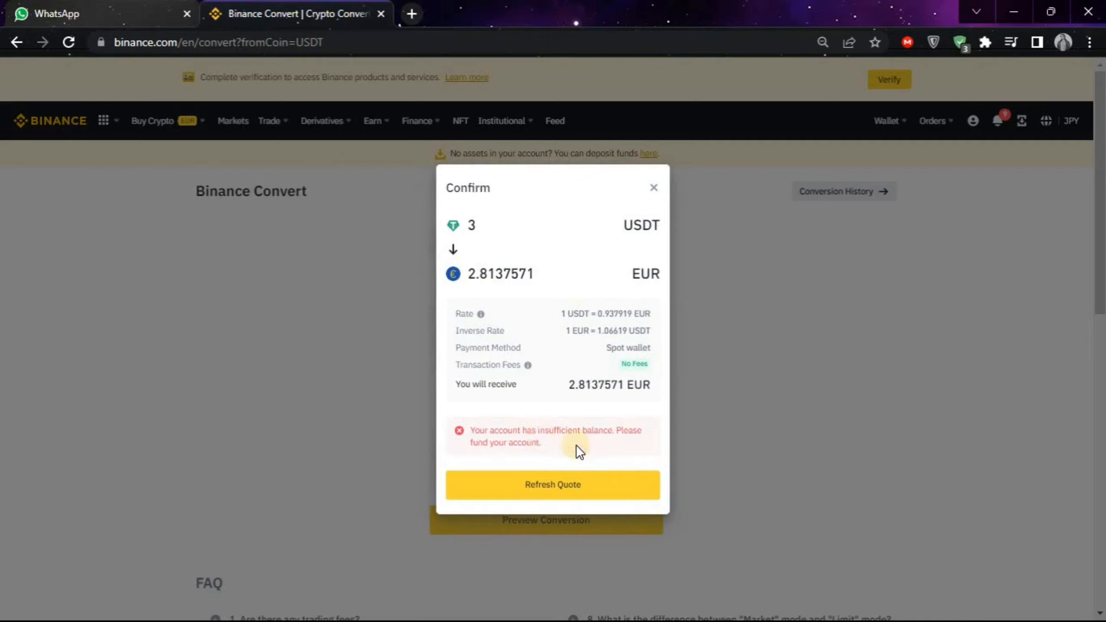
{"action": "mouse_move", "coordinate": [557, 484]}
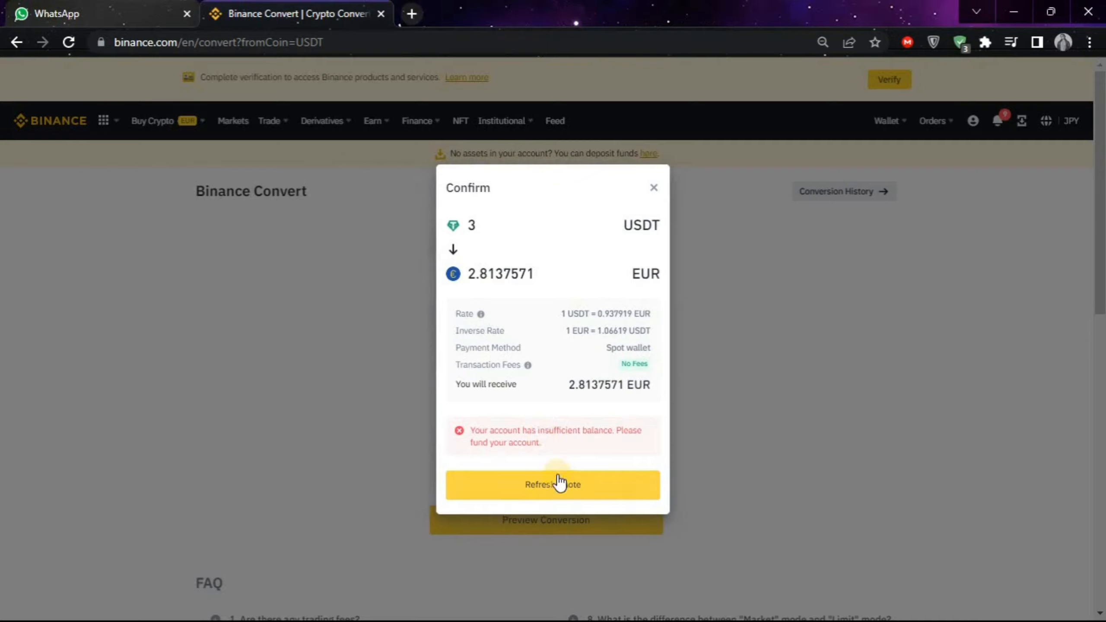
{"action": "mouse_move", "coordinate": [668, 252]}
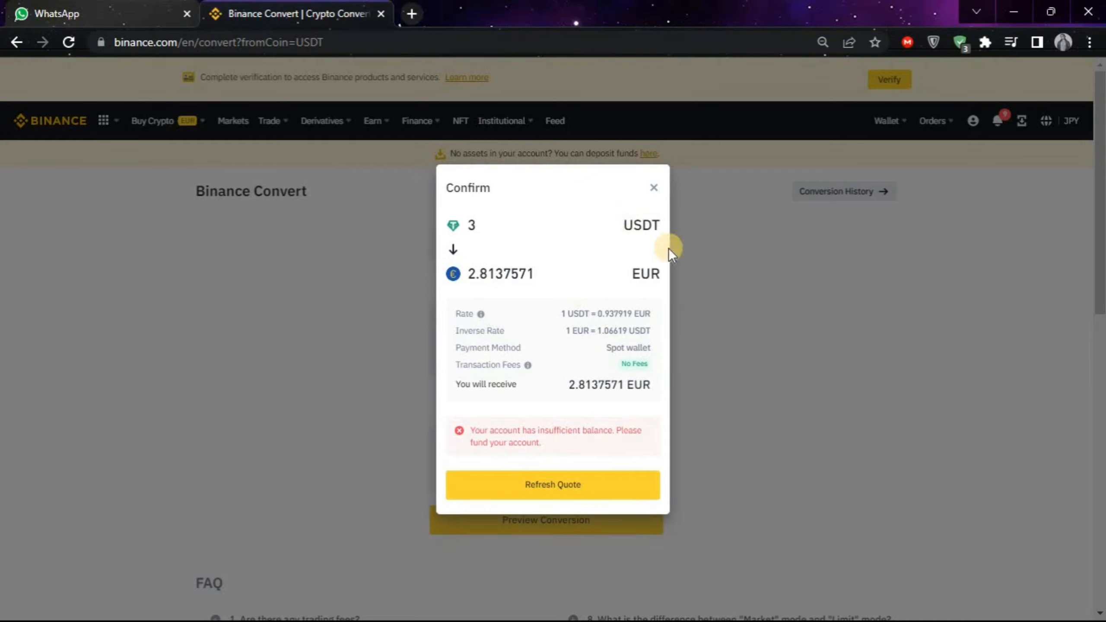
{"action": "mouse_move", "coordinate": [652, 187]}
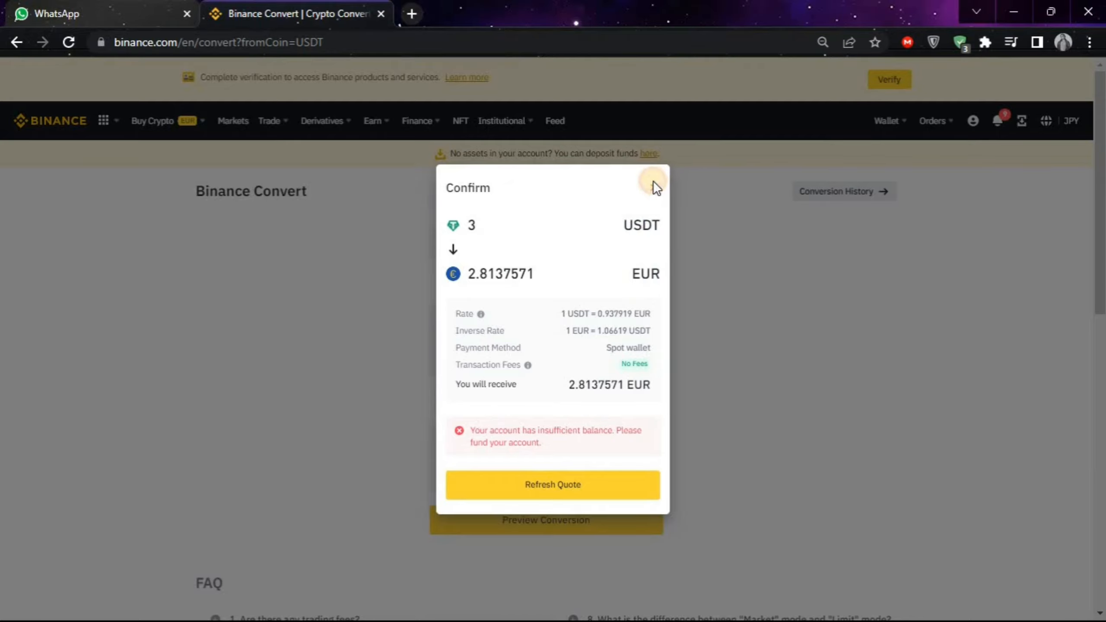
{"action": "left_click", "coordinate": [651, 183]}
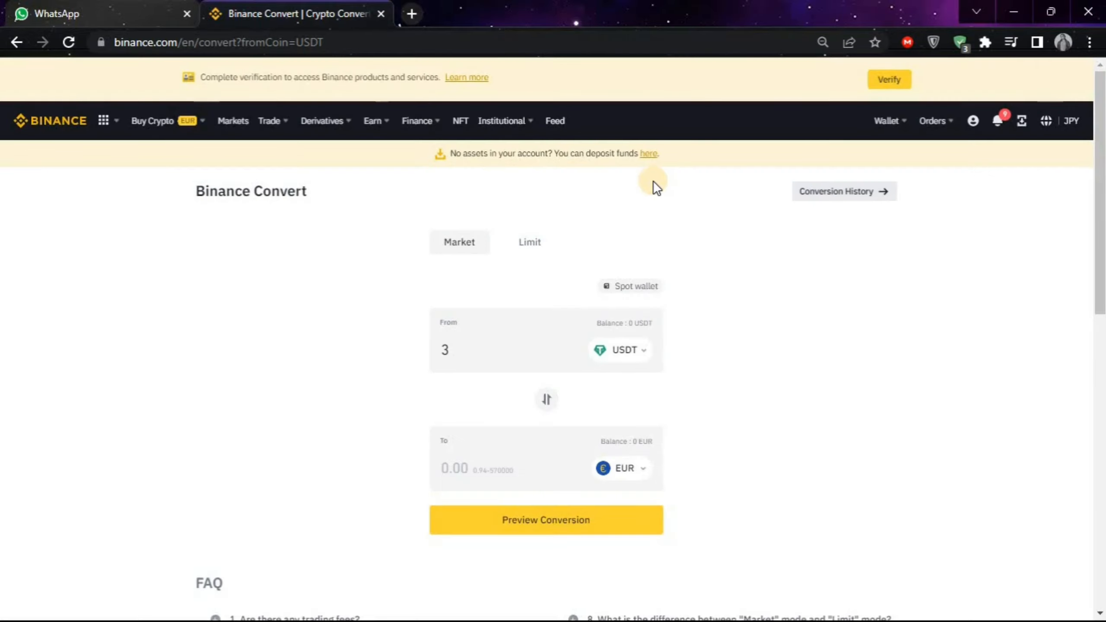